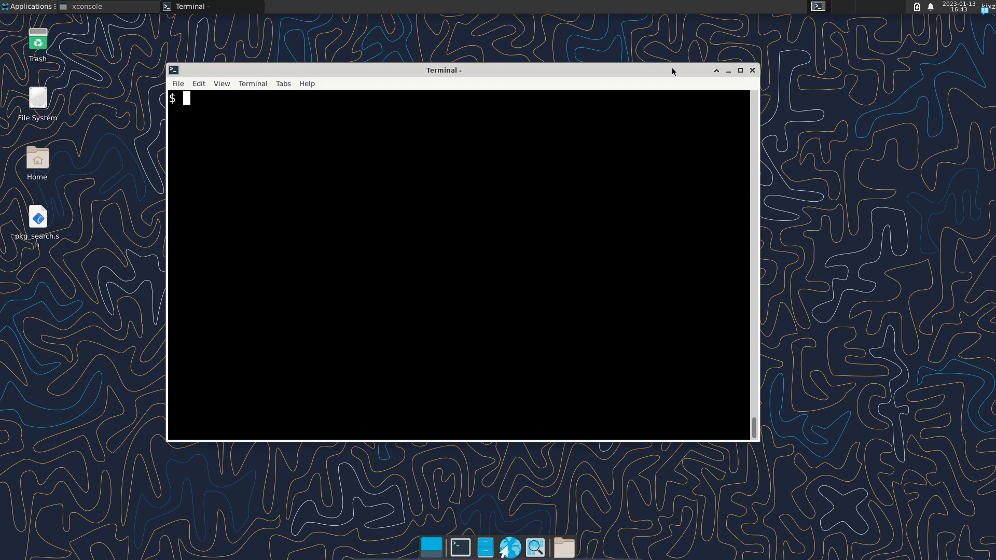
- Install vim (already latest) and run sudo pkg check -d to 100%
text(neofetch)
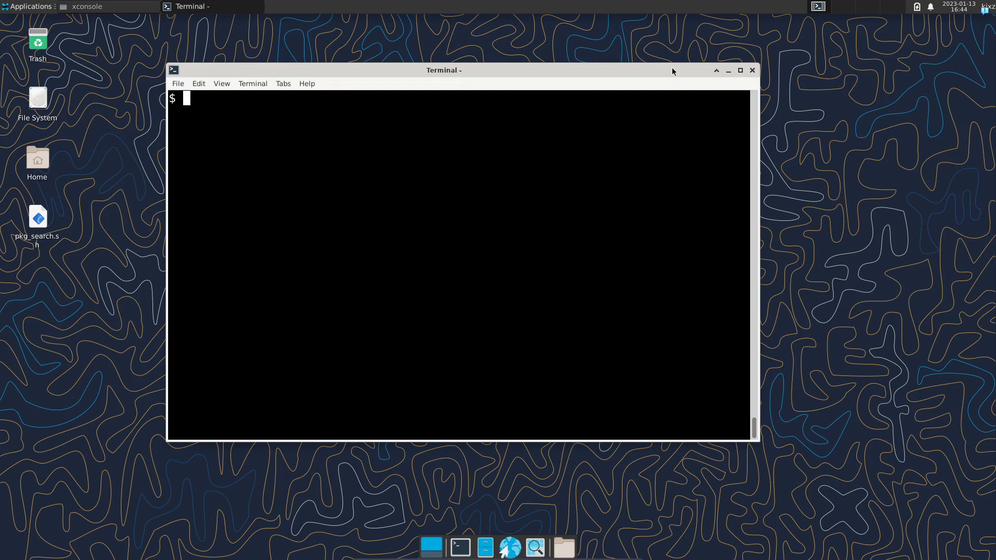
text(doas)
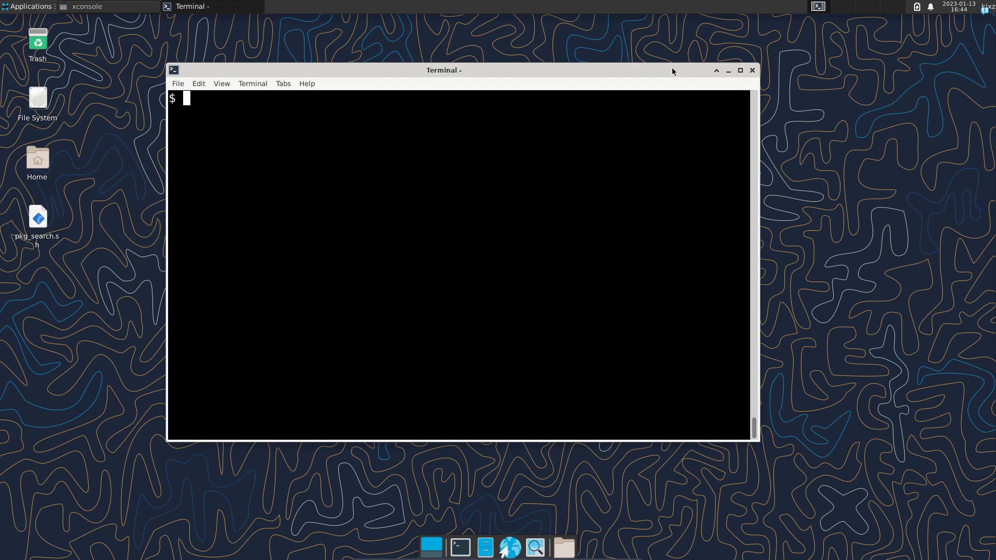
text(sudo pkg install vi)
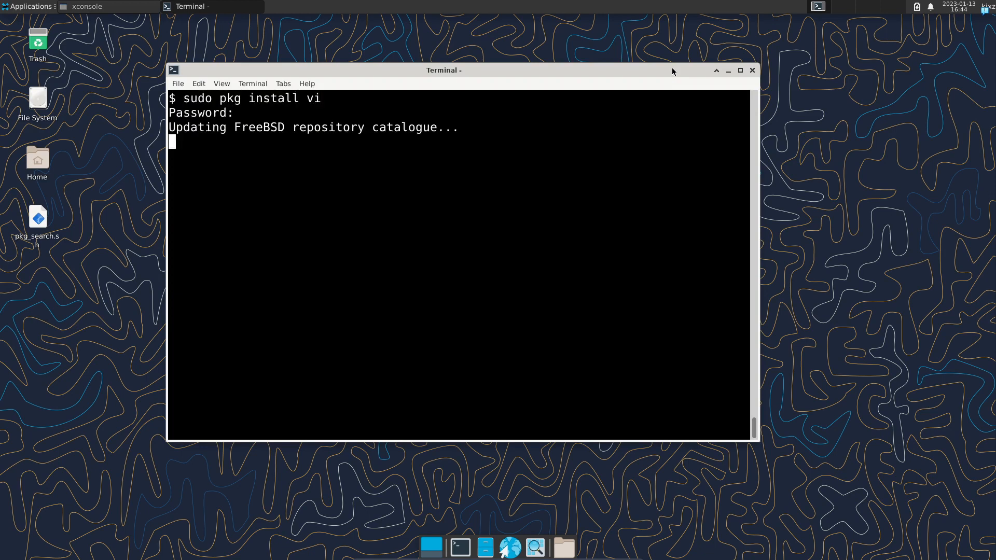
key(Return)
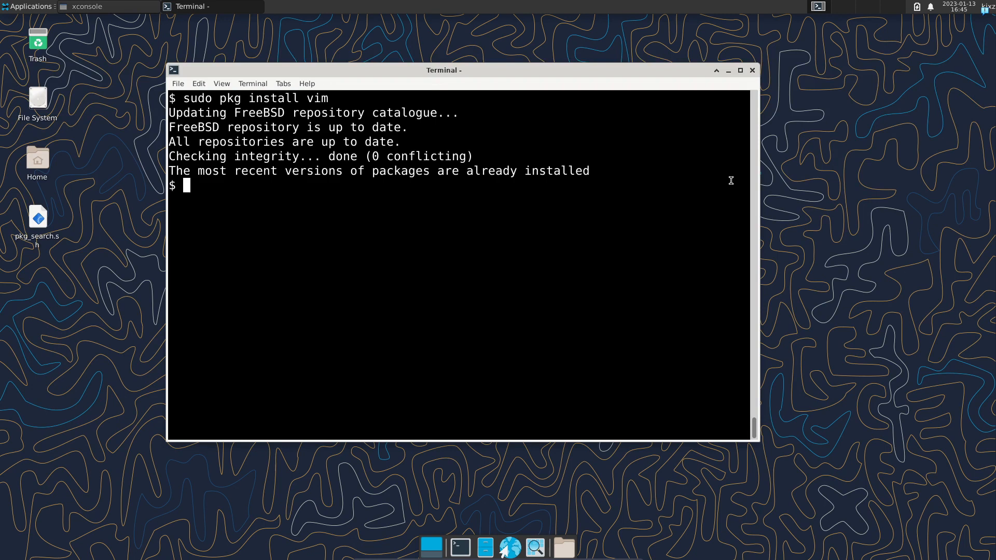
text(sudo pkg check -d)
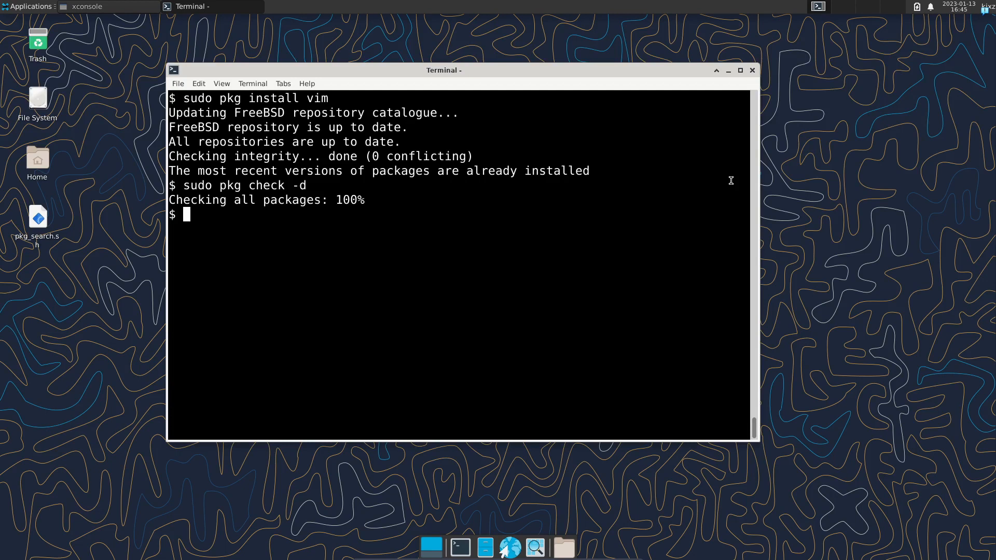
- Delete the nano package with sudo pkg delete nano, then clear the screen
text(sudo)
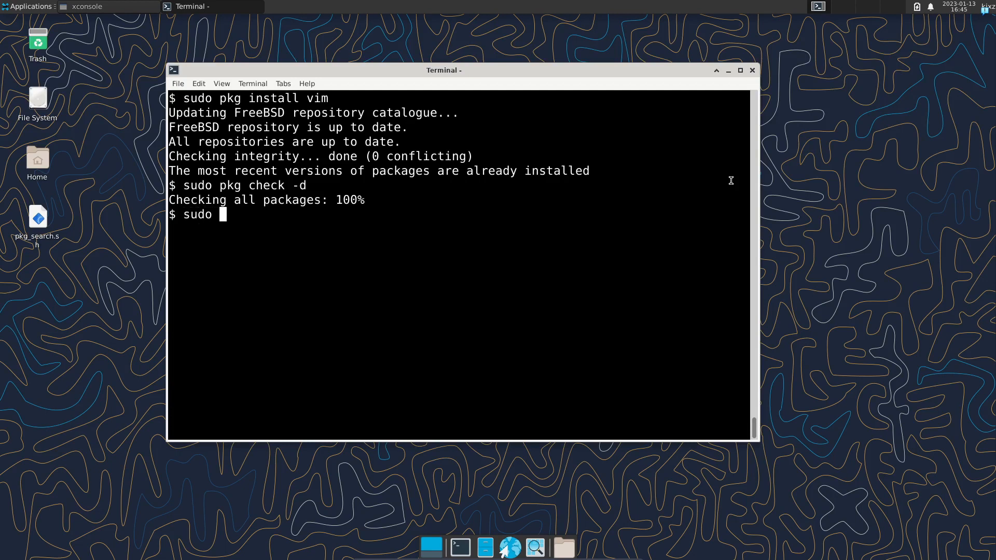
text(pkg)
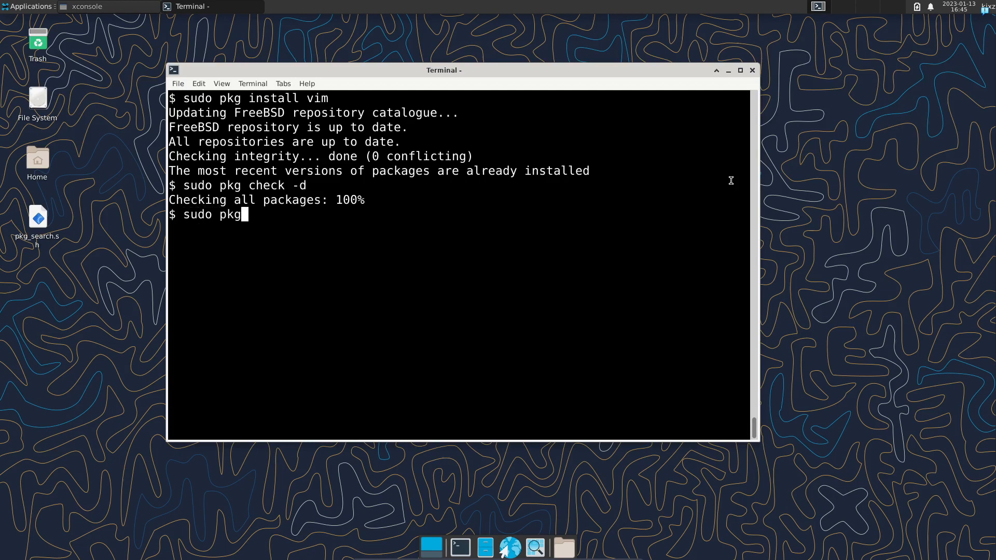
text(delete)
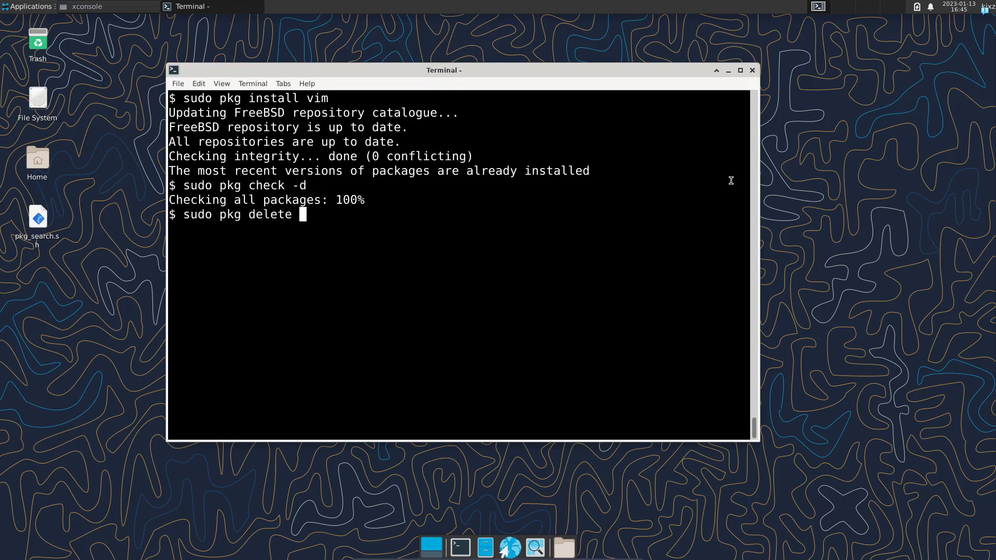
text(nano)
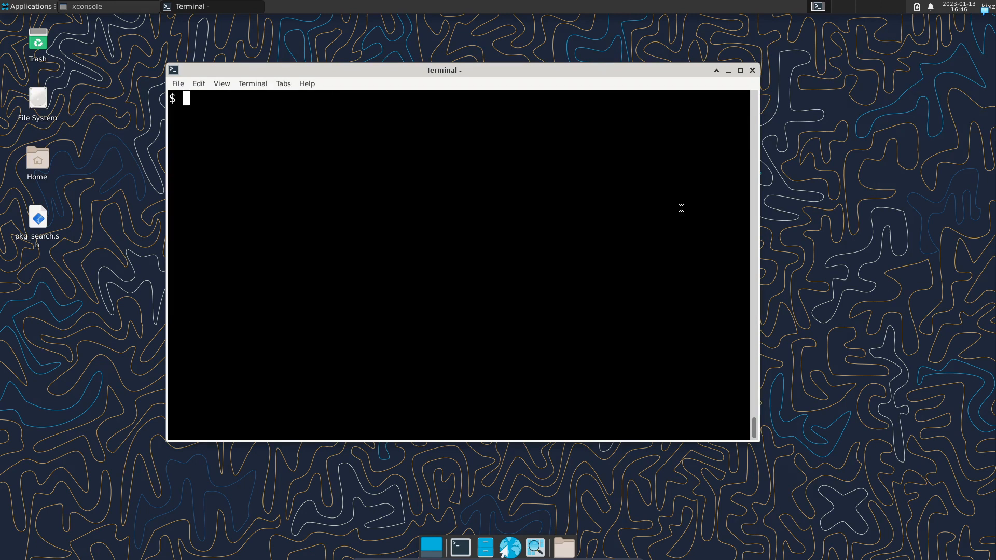
- Search packages for firefox (three results), then for nano, clearing the screen after each
text(sudo pkg)
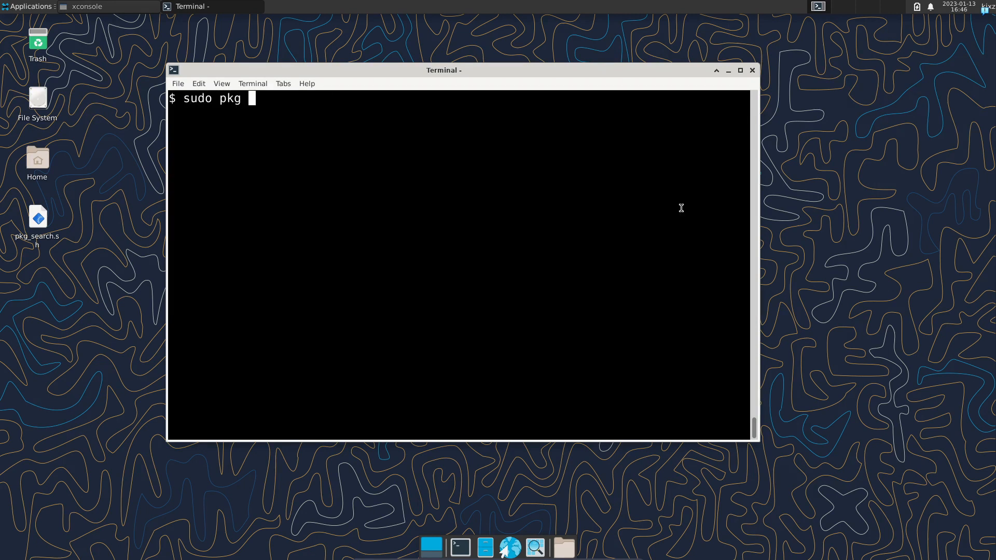
text(search firefox)
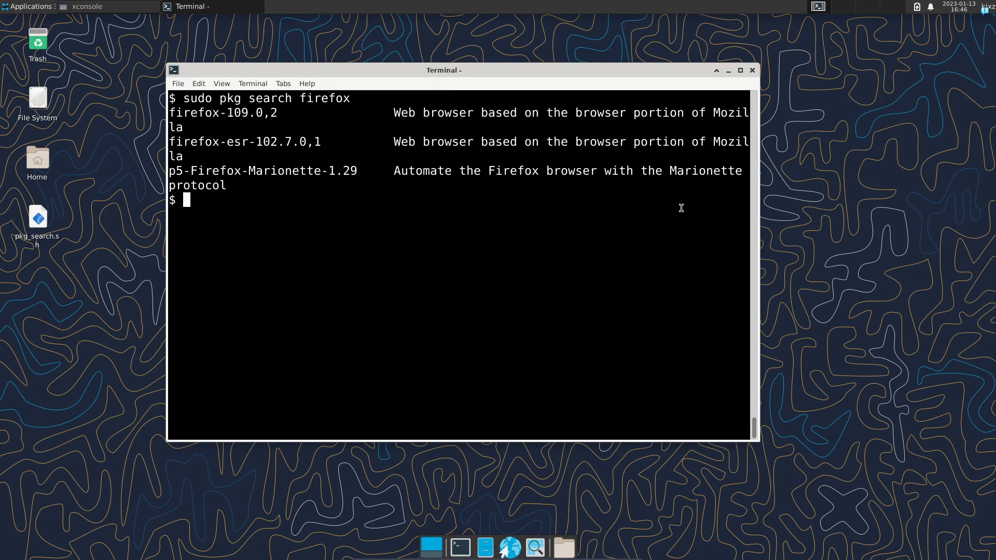
text(sudo pkg s)
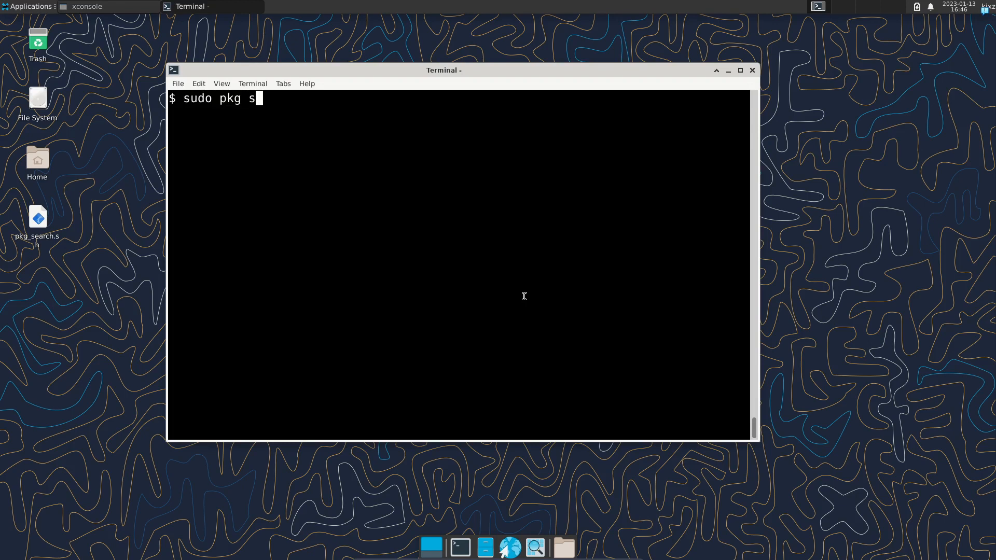
text(earch nano)
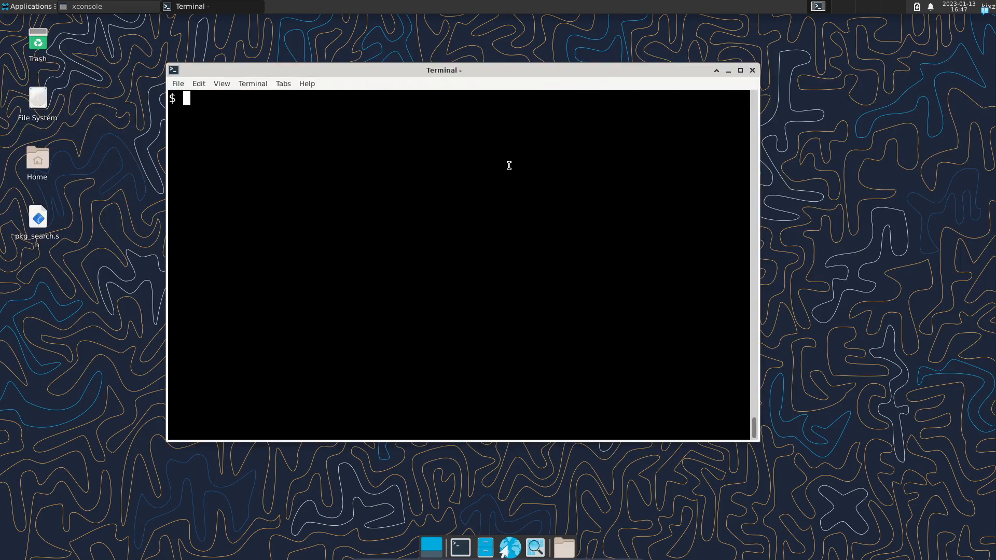
- Update the repository catalogue and upgrade installed packages, both reported up to date
text(sudo pkg)
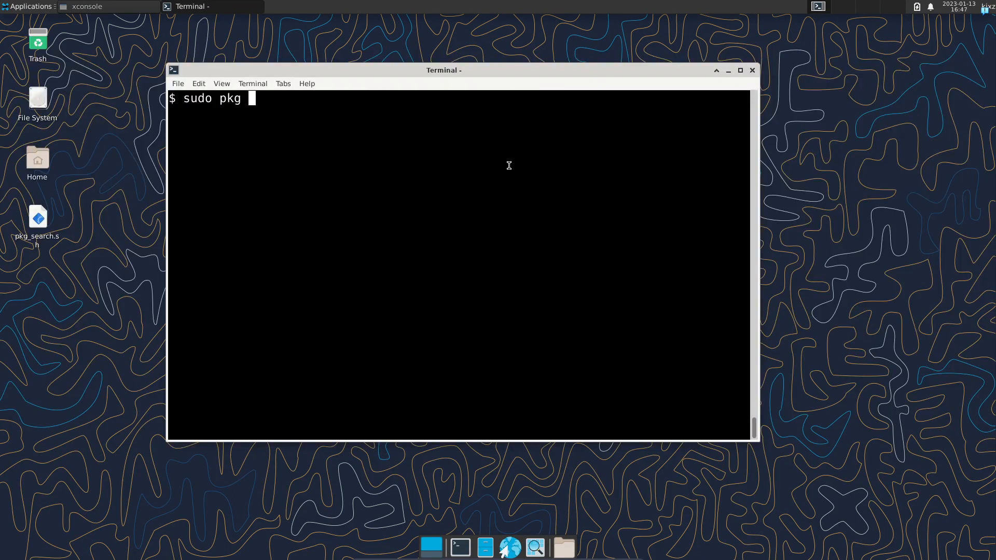
text(update)
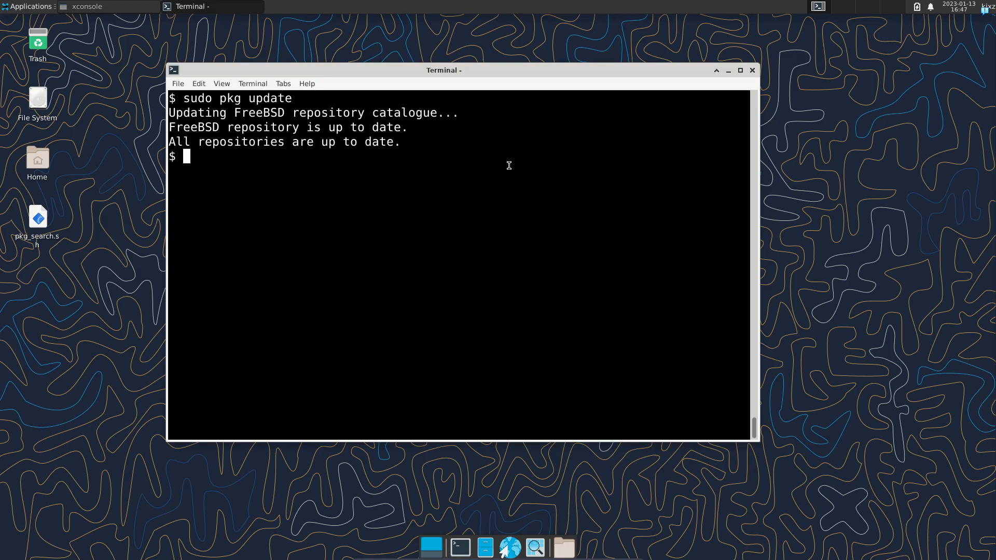
text(sudo pkg upgrade)
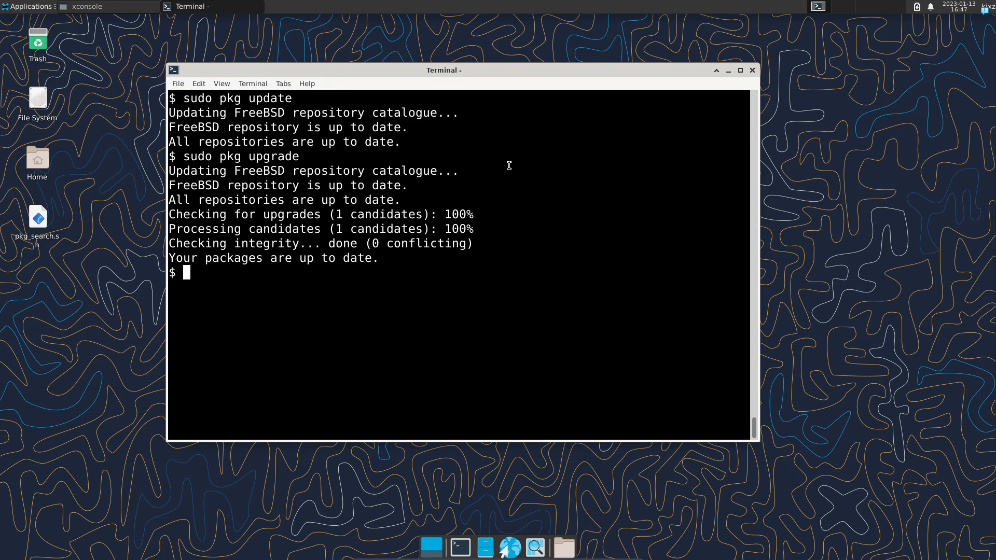
- Force-reinstall ffmpeg with sudo pkg install -f ffmpeg and clear the screen
text(sudo)
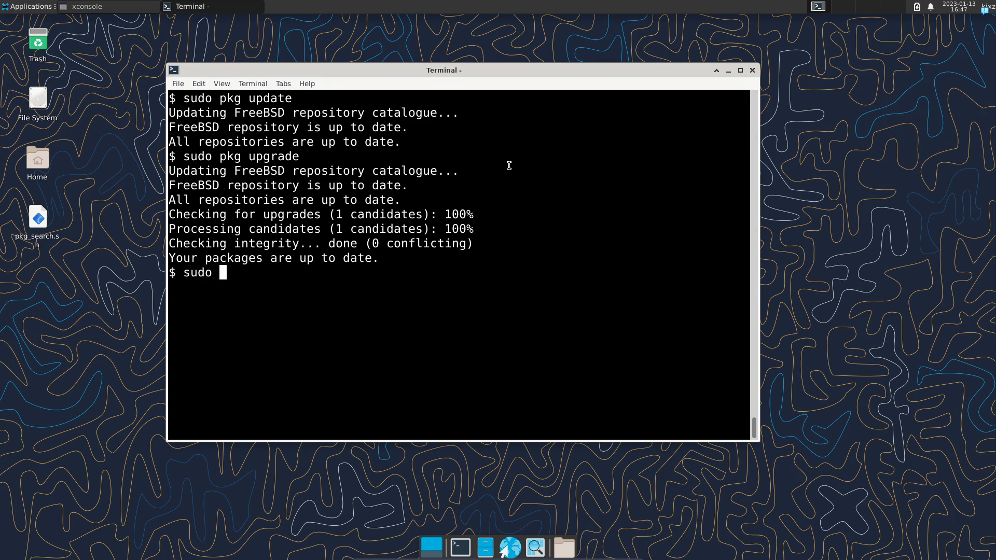
text(pkg ins)
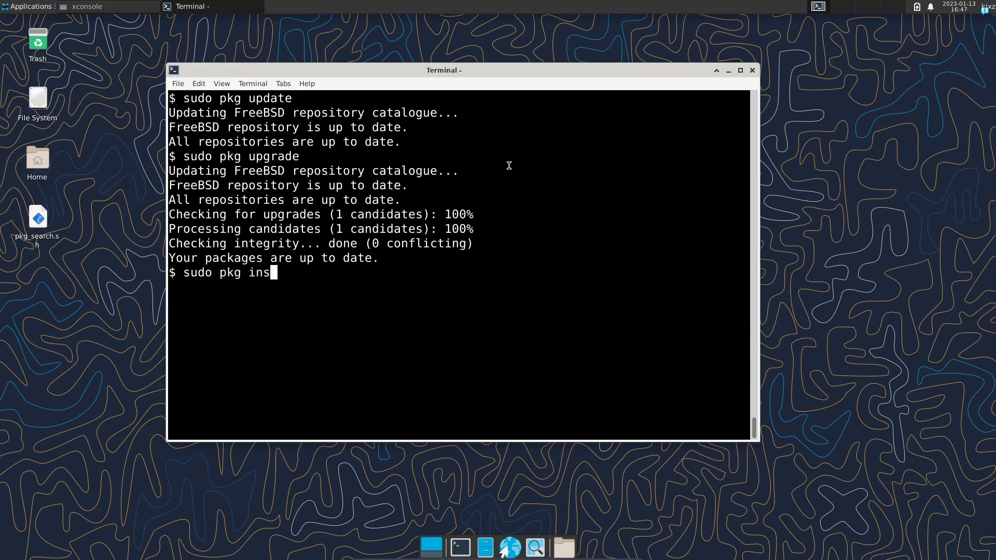
text(tall -f)
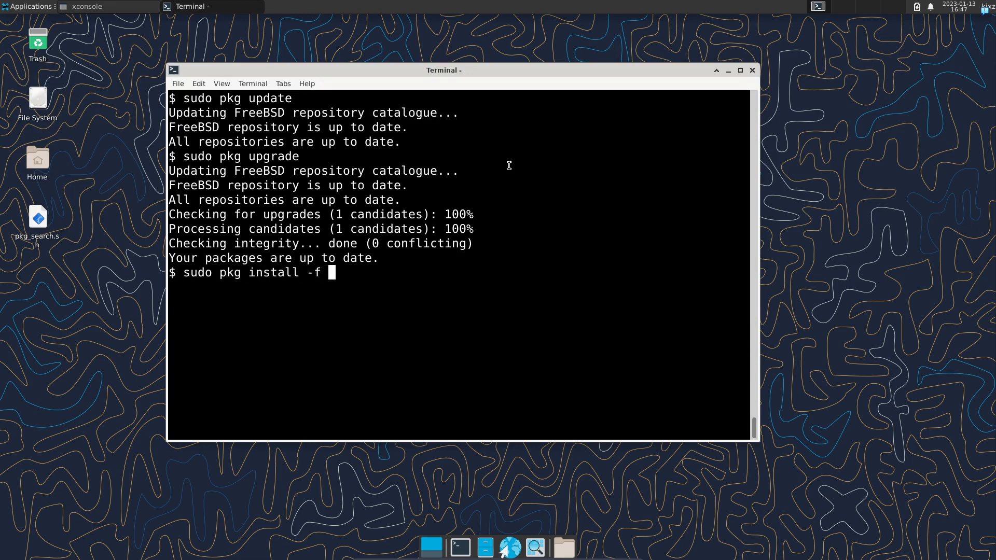
text(ff)
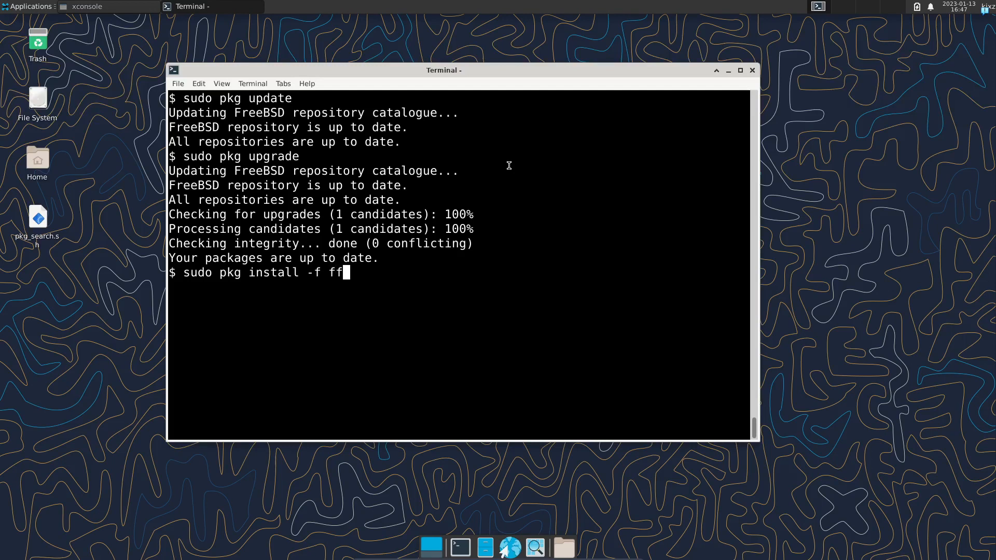
text(mpeg)
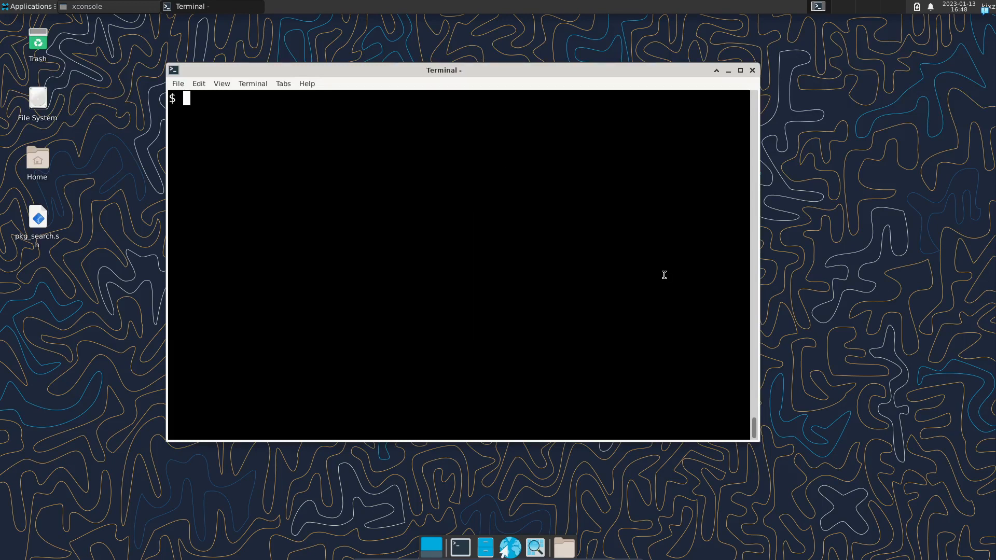
- Decline sudo pkg autoremove's removal of 11 lumina packages (24 MiB), then clear
text(sudo pkg auto)
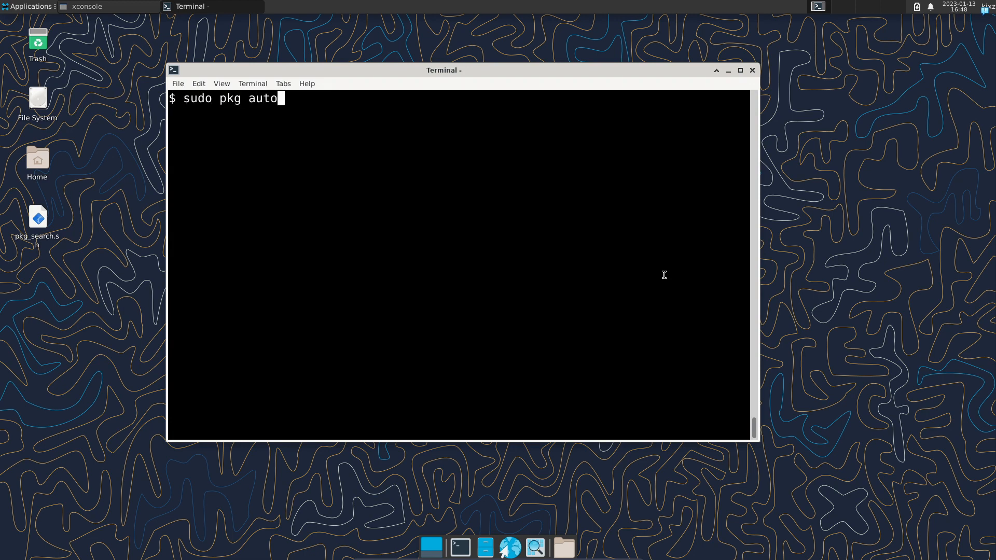
key(Return)
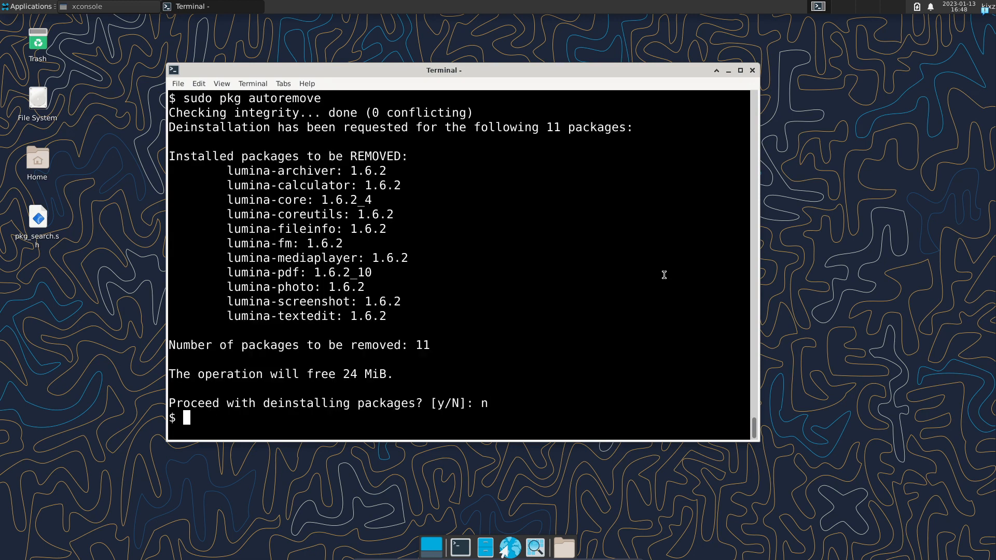
text(pkg_delet)
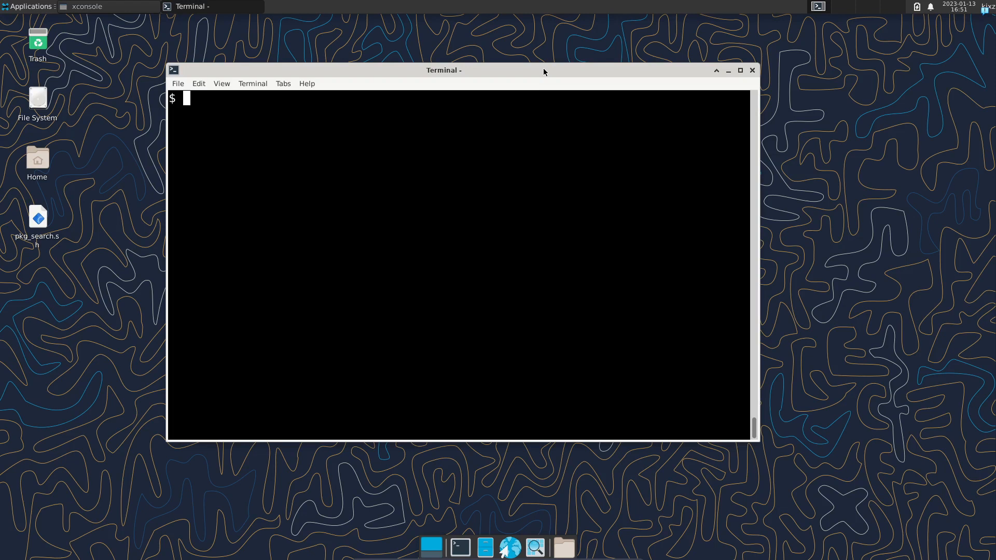
text(pkg)
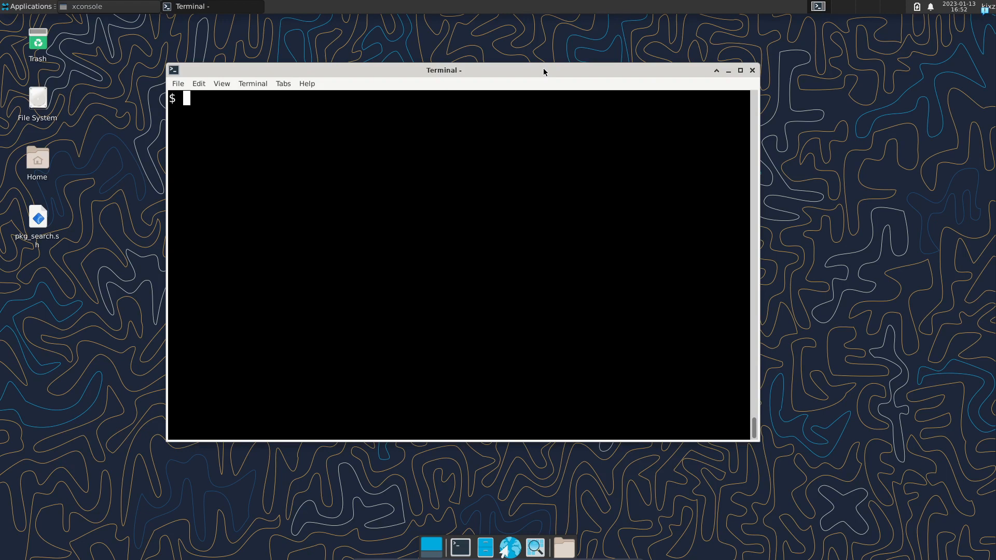
- List all pkg subcommands via completion, then enter pkg help at the prompt
text(pkg)
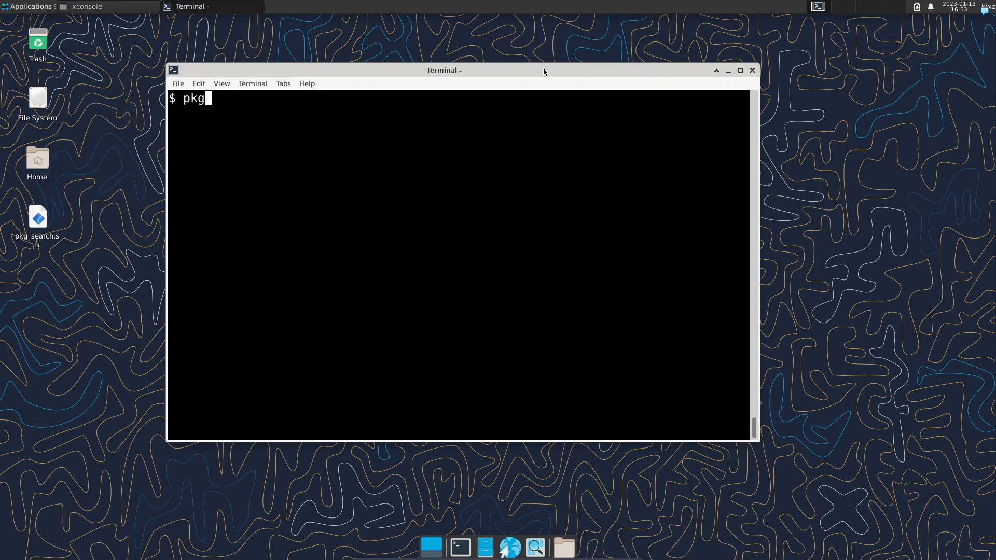
key(Return)
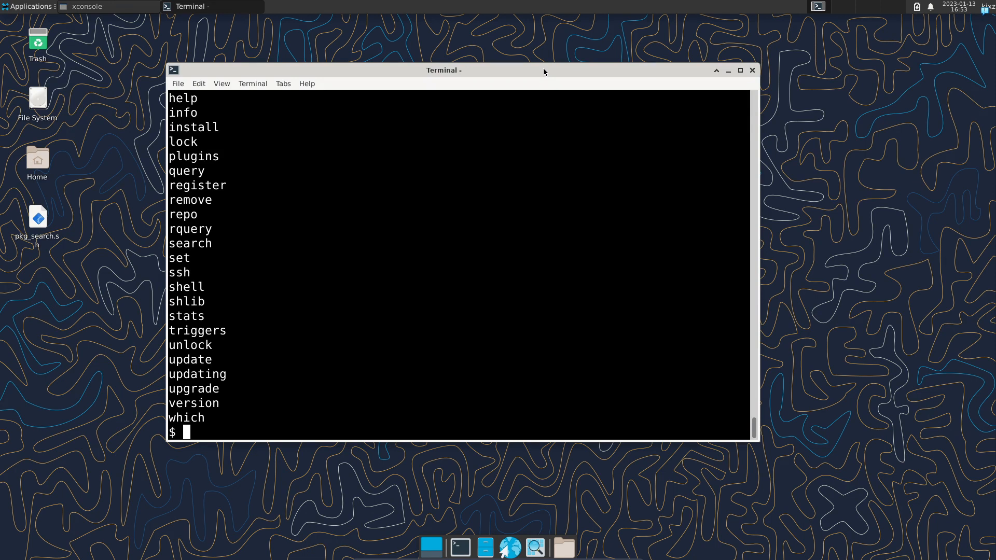
text(pkg)
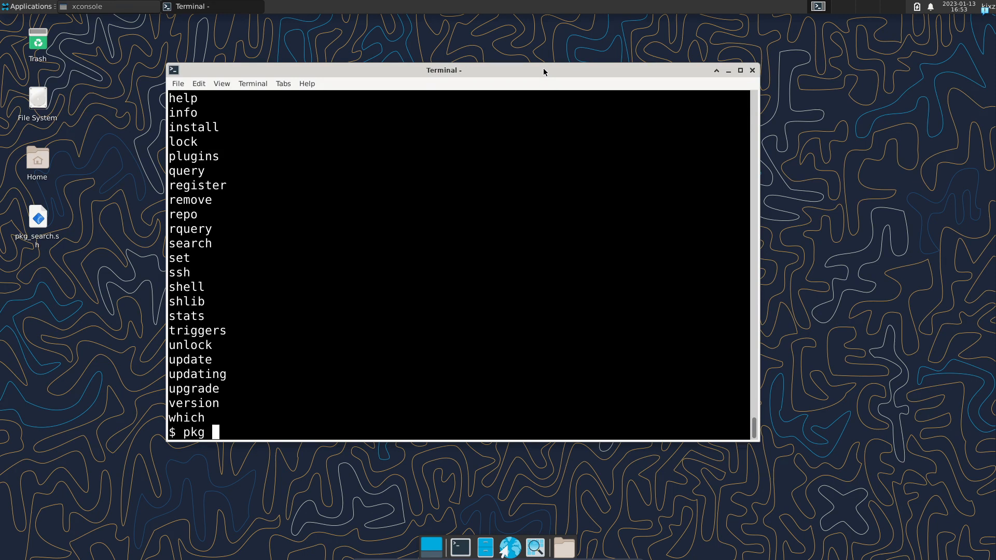
text(help)
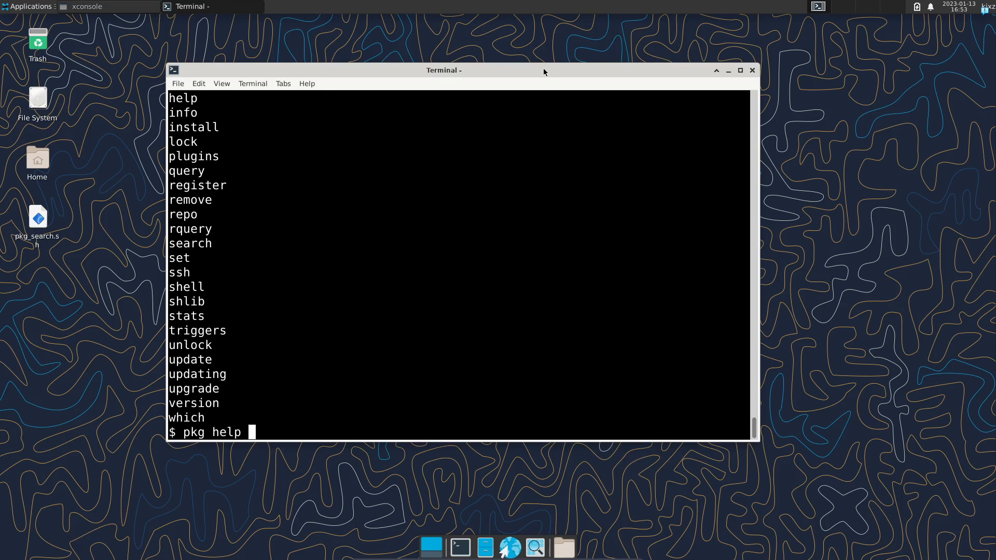